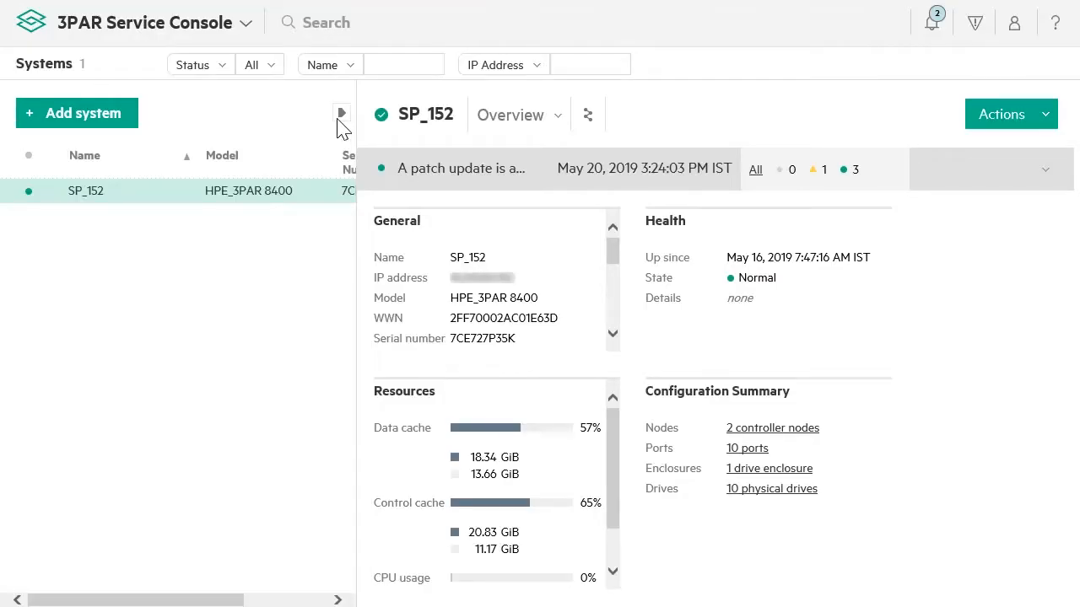
- Start the OS patch install on SP_152 with Update Firmware kept checked after all readiness tests pass
{"action": "left_click", "coordinate": [931, 22]}
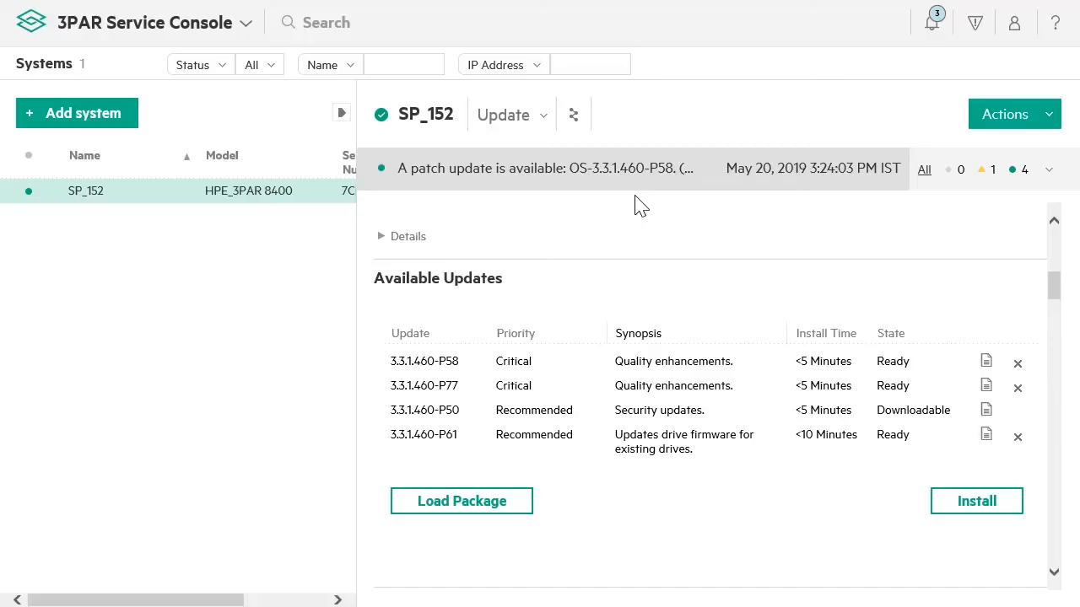
{"action": "left_click", "coordinate": [975, 499]}
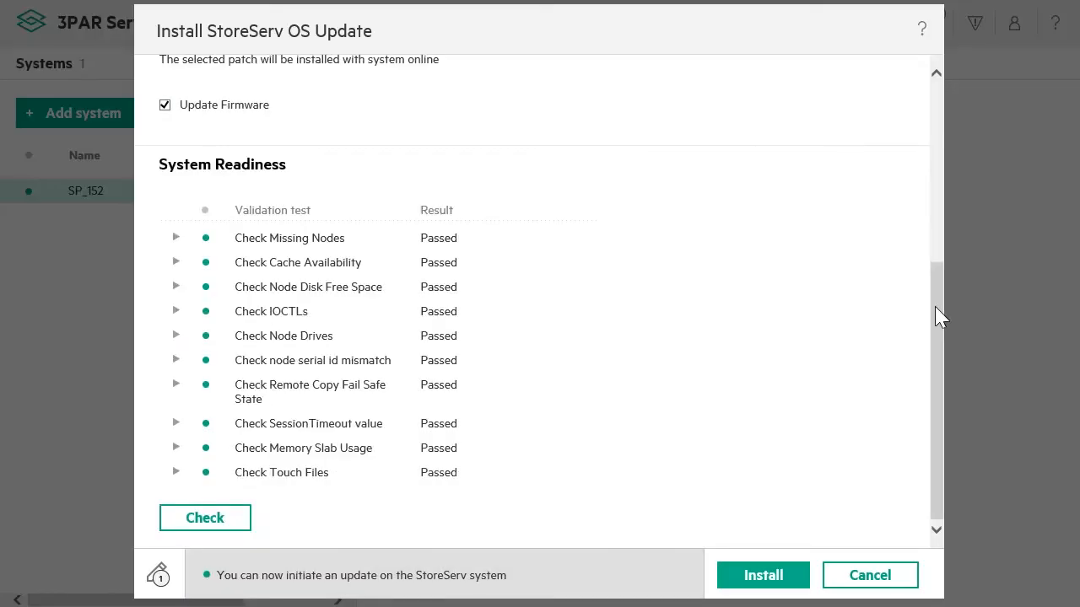
{"action": "left_click", "coordinate": [763, 574]}
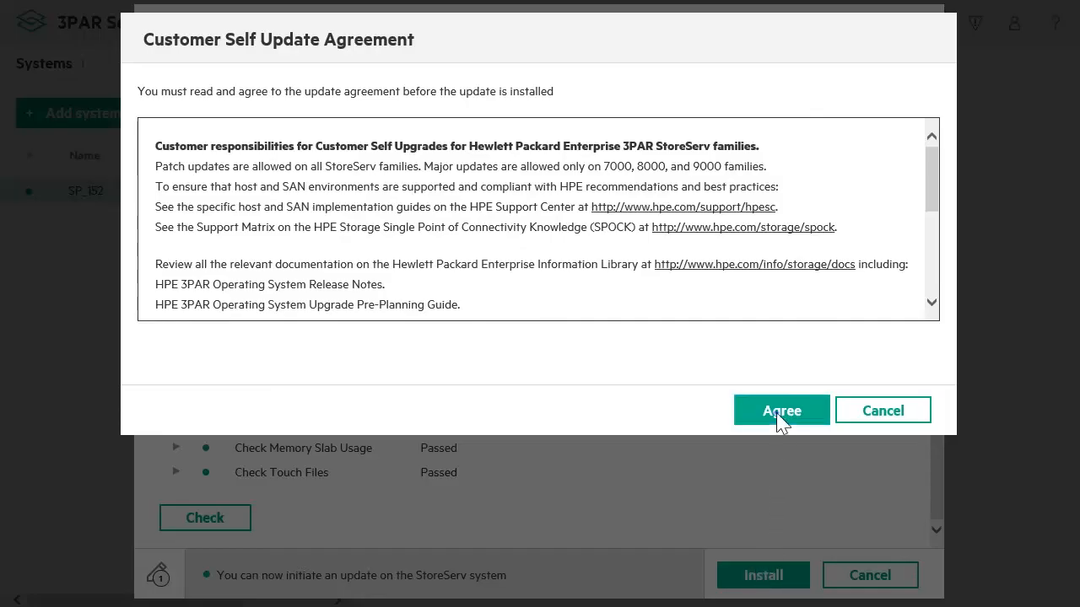